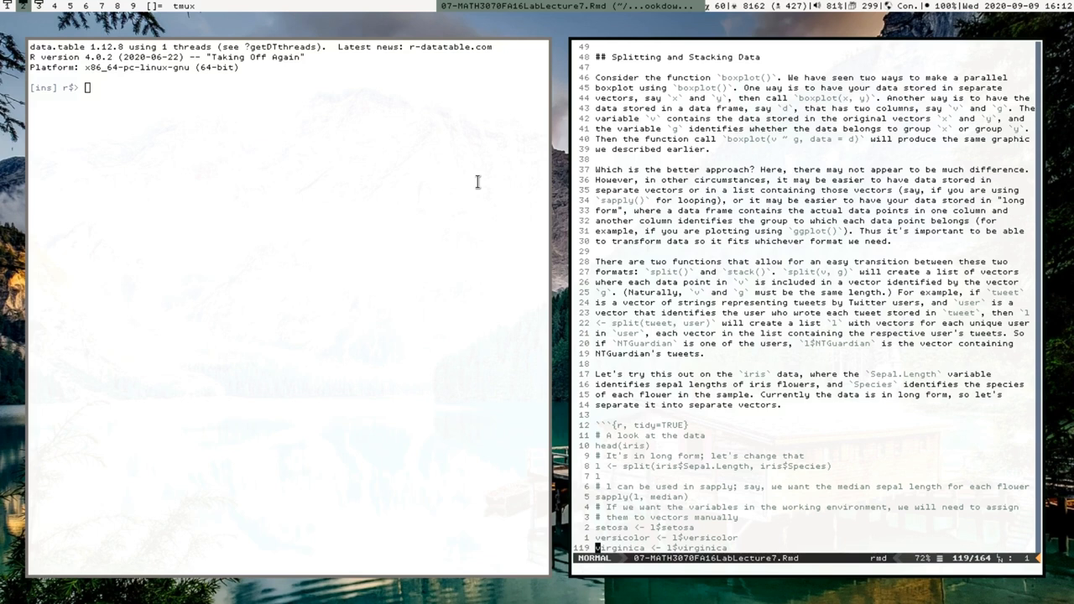
mouse_move(631, 258)
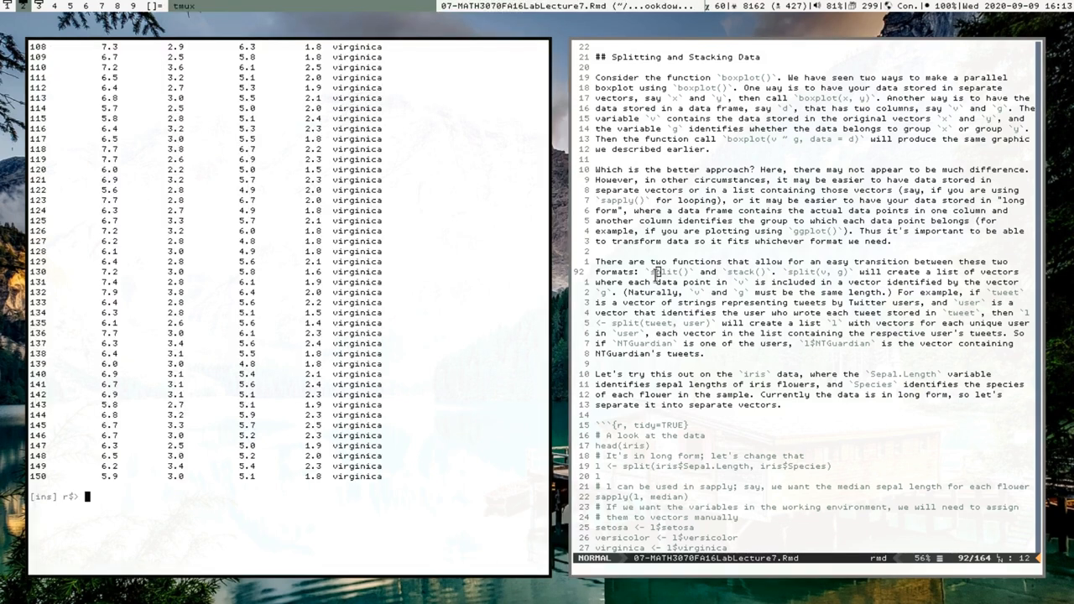
Preview the first six iris rows with head(iris) sent from the Vim script
type("head(iris")
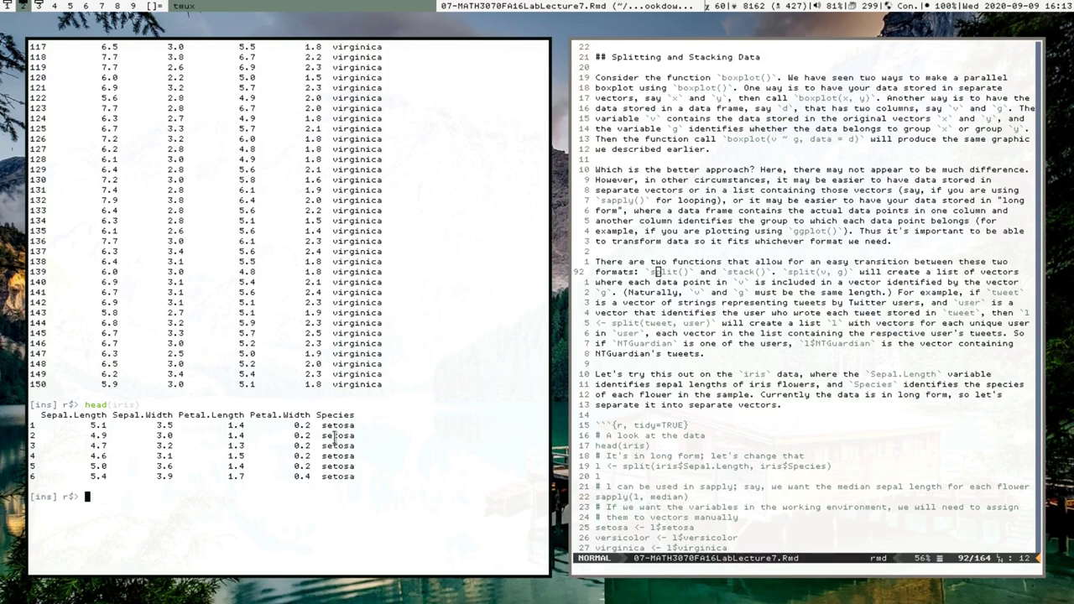
mouse_move(372, 491)
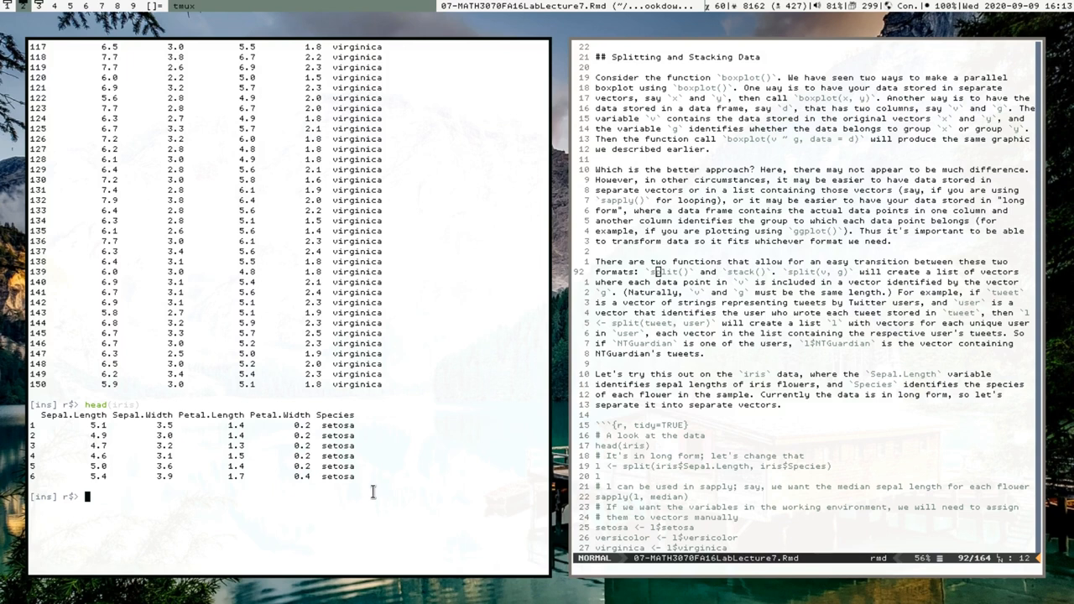
mouse_move(292, 466)
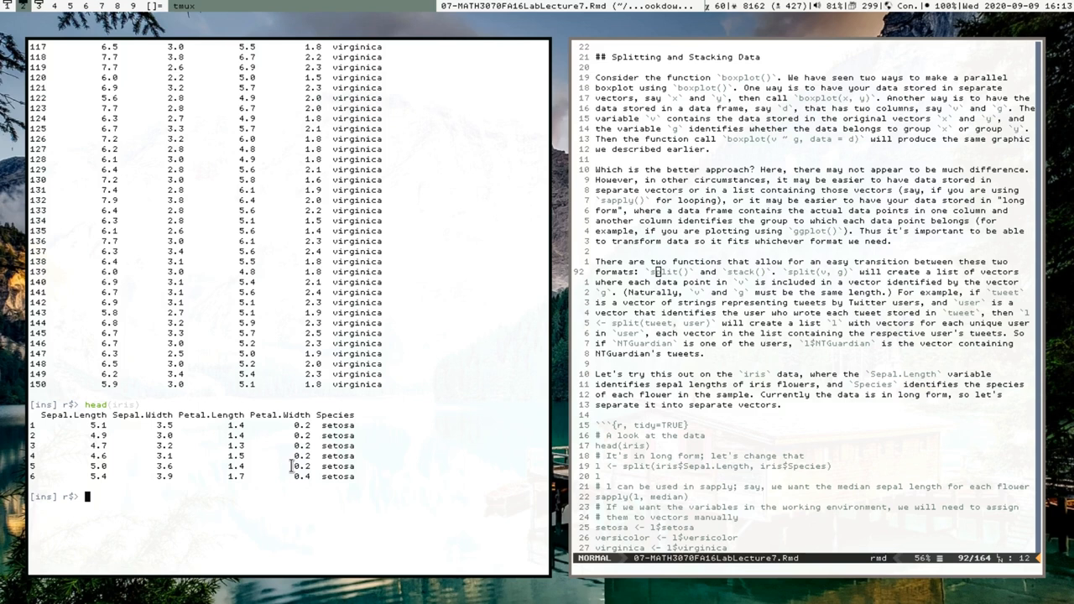
mouse_move(371, 419)
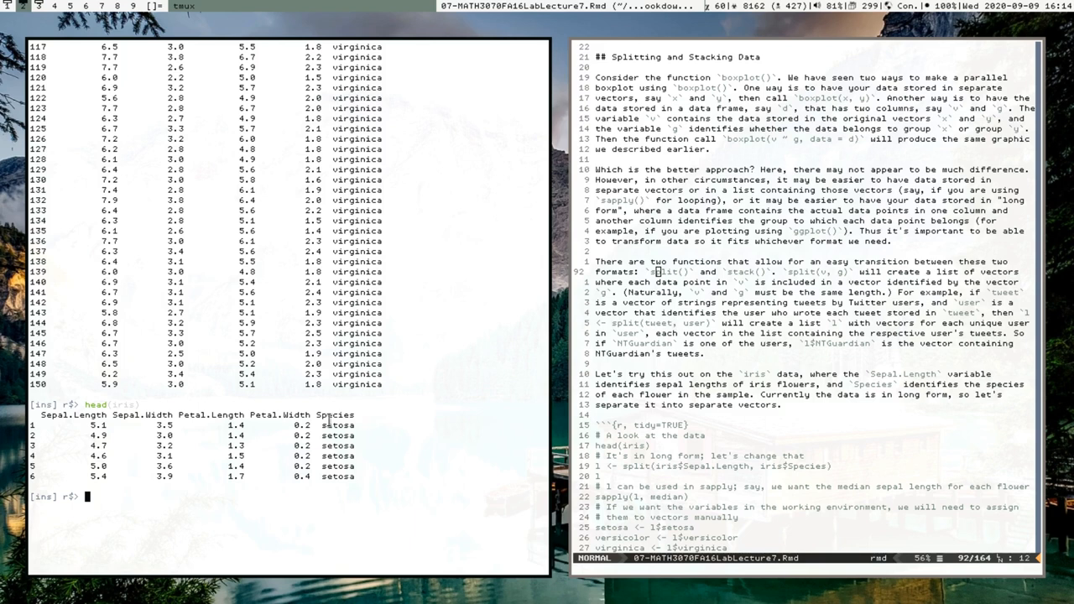
mouse_move(282, 524)
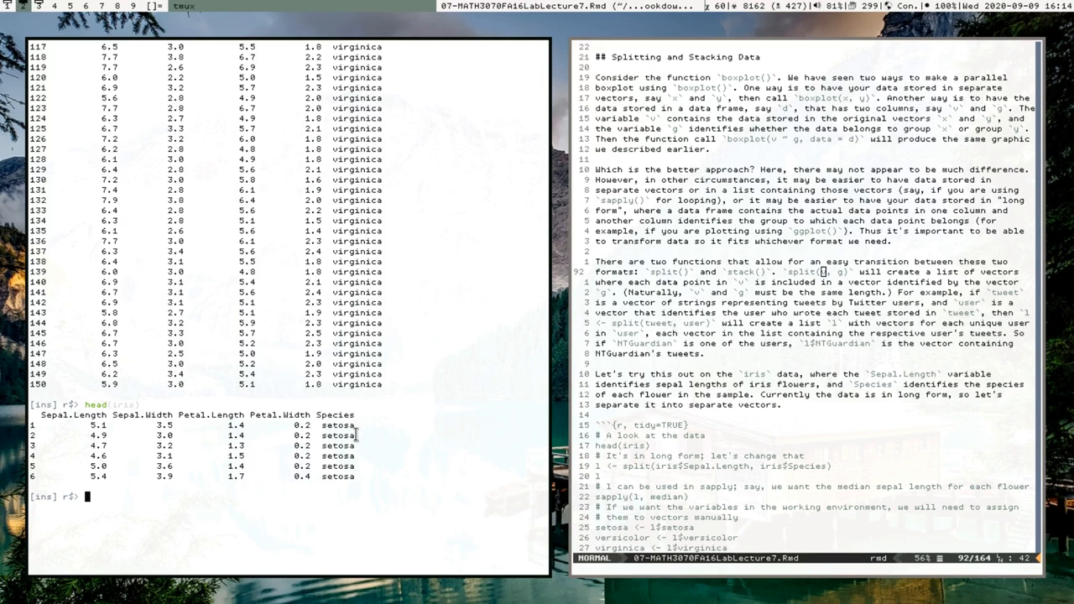
mouse_move(365, 404)
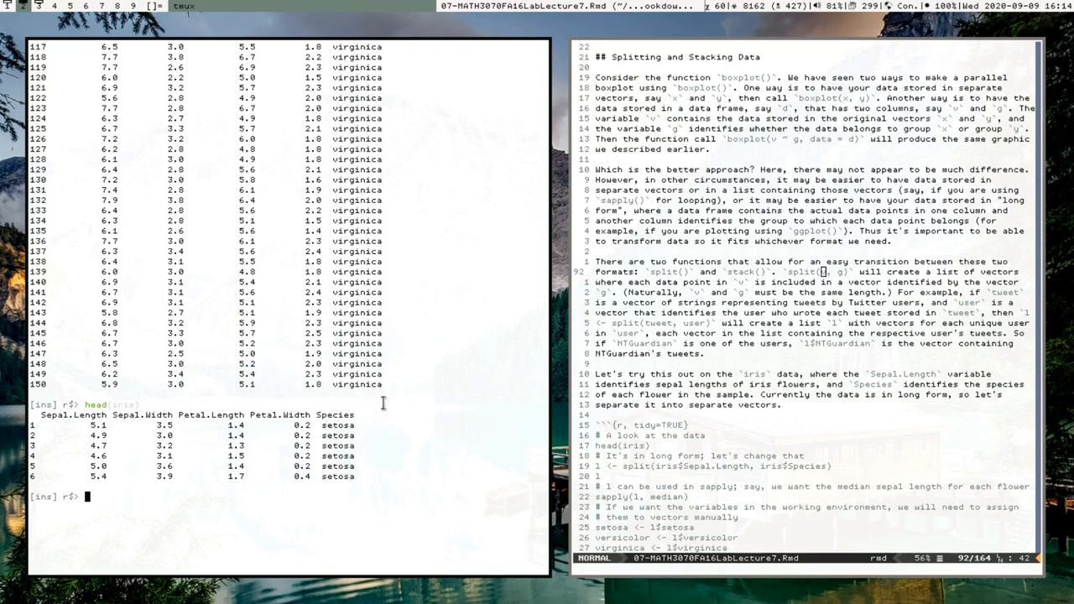
mouse_move(369, 447)
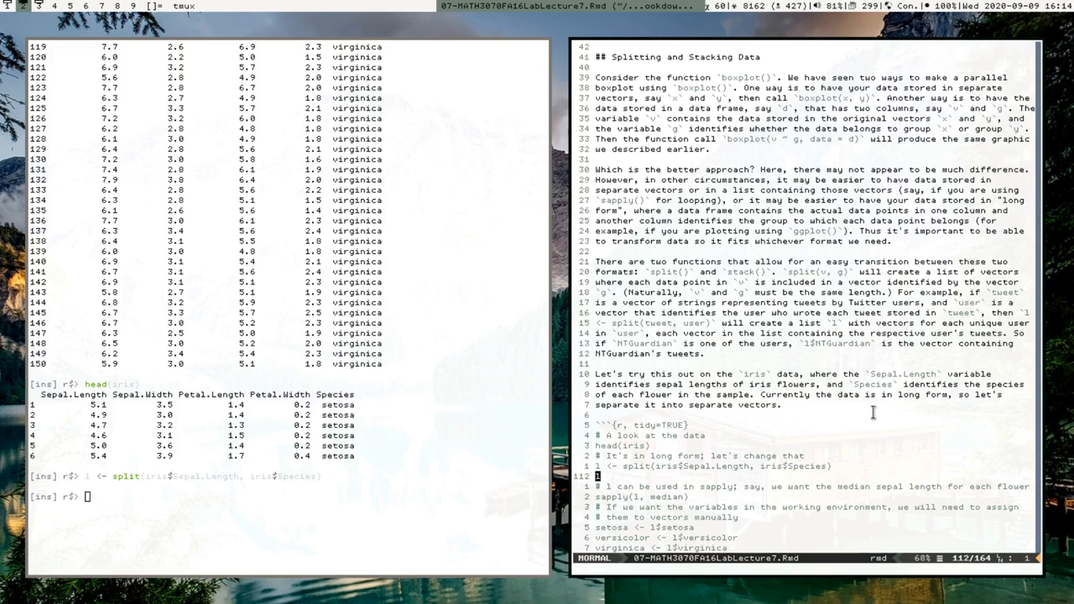
Run split(iris$Sepal.Length, iris$Species) to list sepal lengths per species
key("Return")
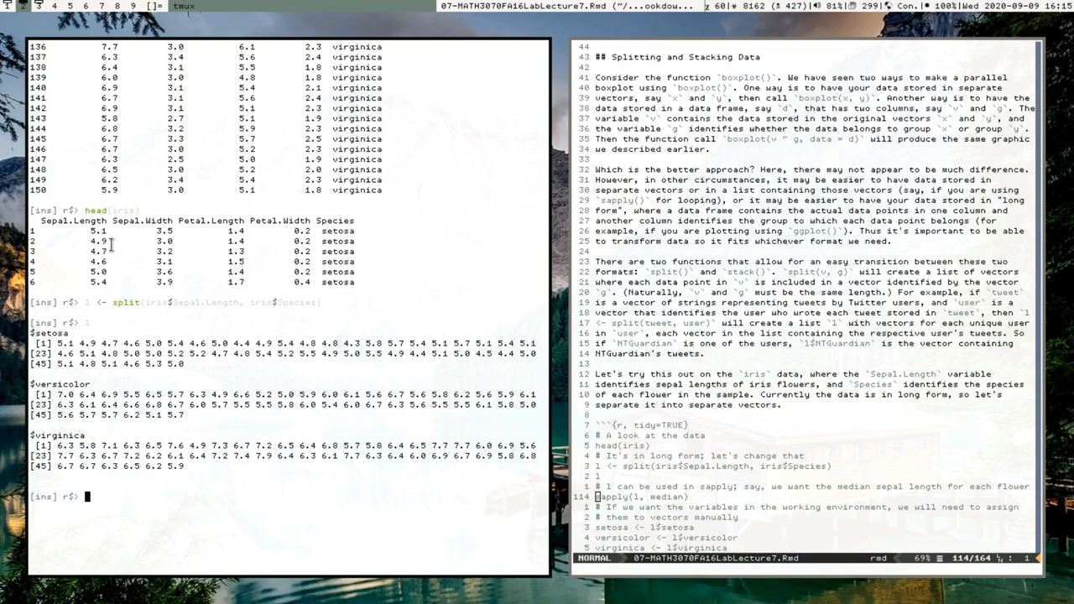
mouse_move(115, 191)
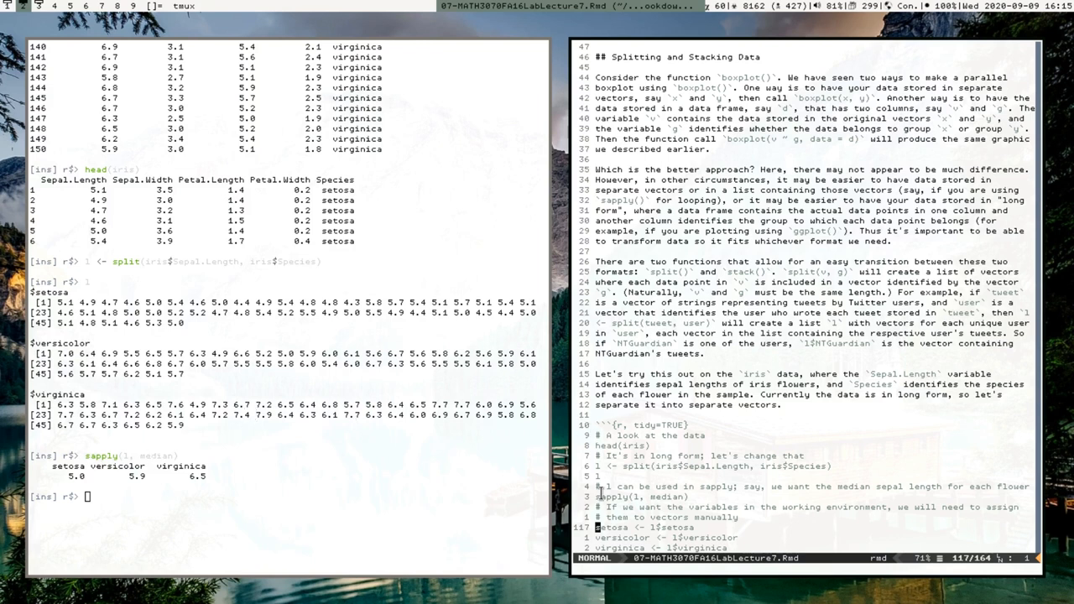
mouse_move(657, 496)
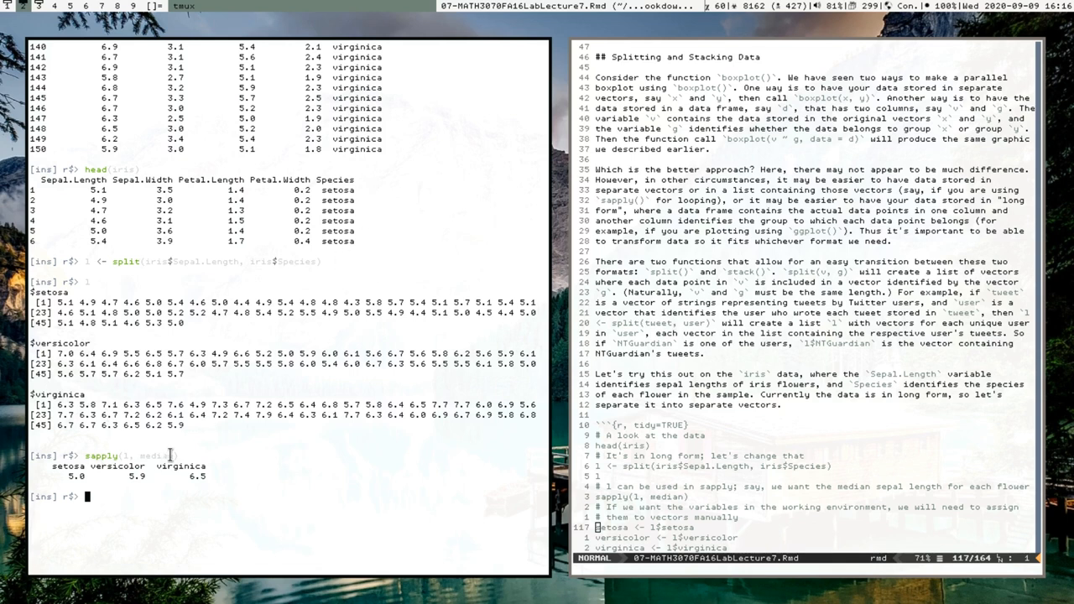
mouse_move(324, 445)
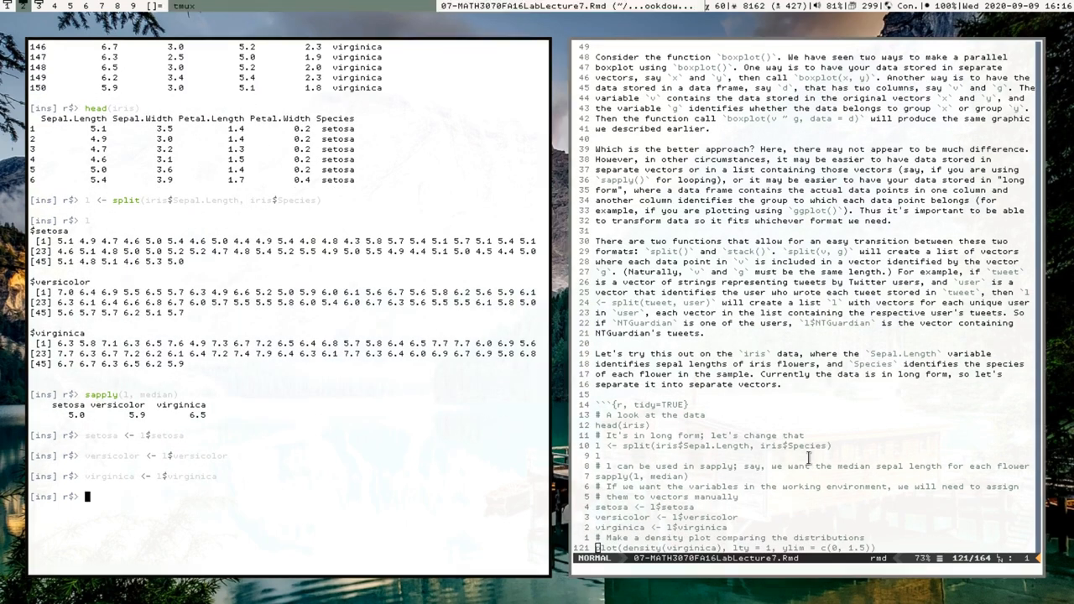
Print virginica, overlay the three species' density curves, and attempt library(DescTools)
type("setosa")
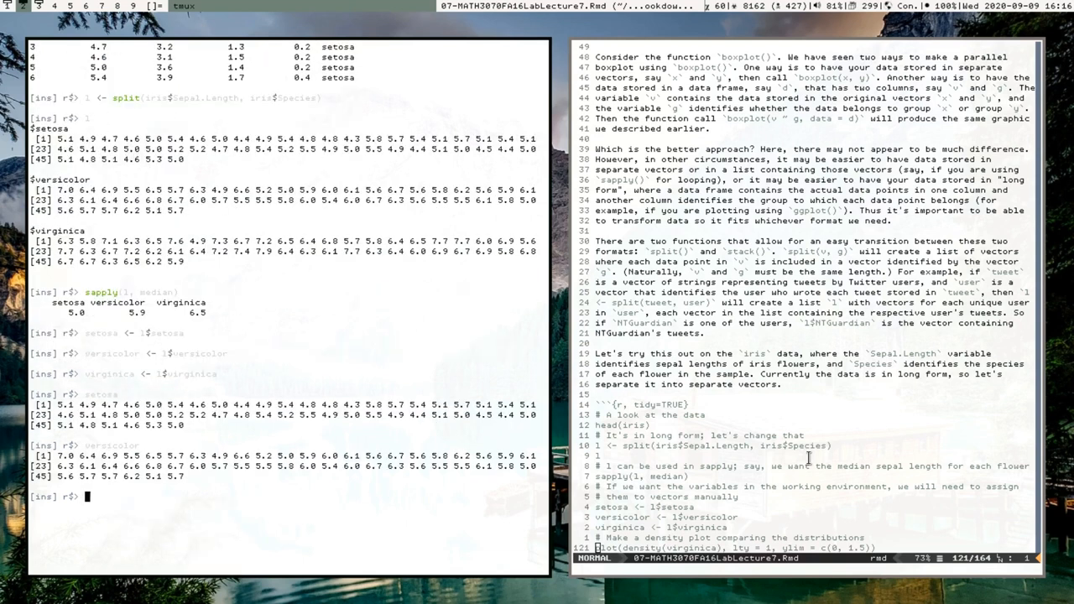
type("virginica")
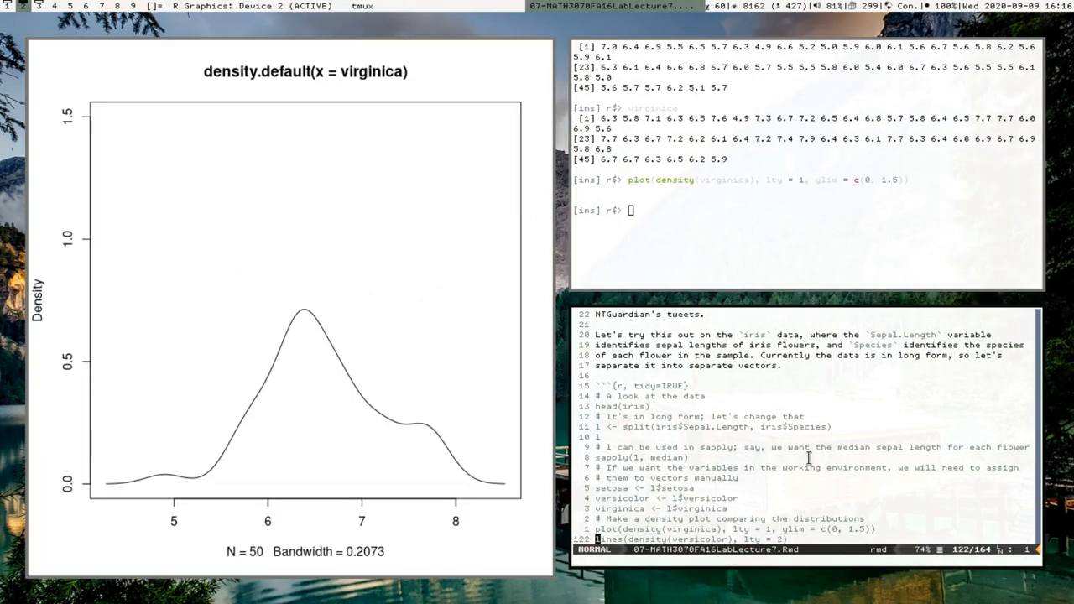
key("Enter")
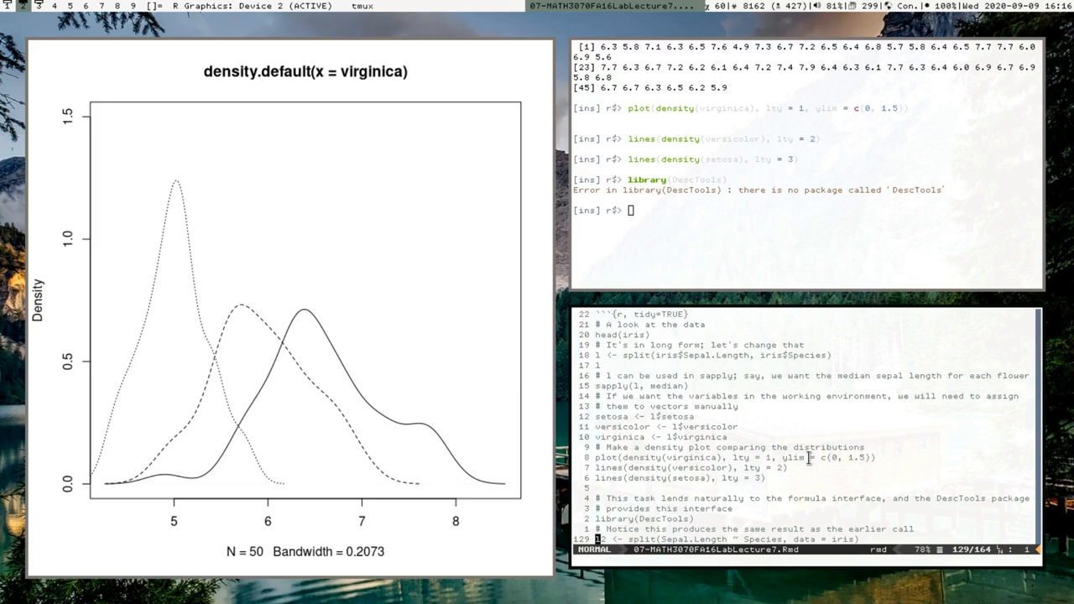
type("library(DescTools")
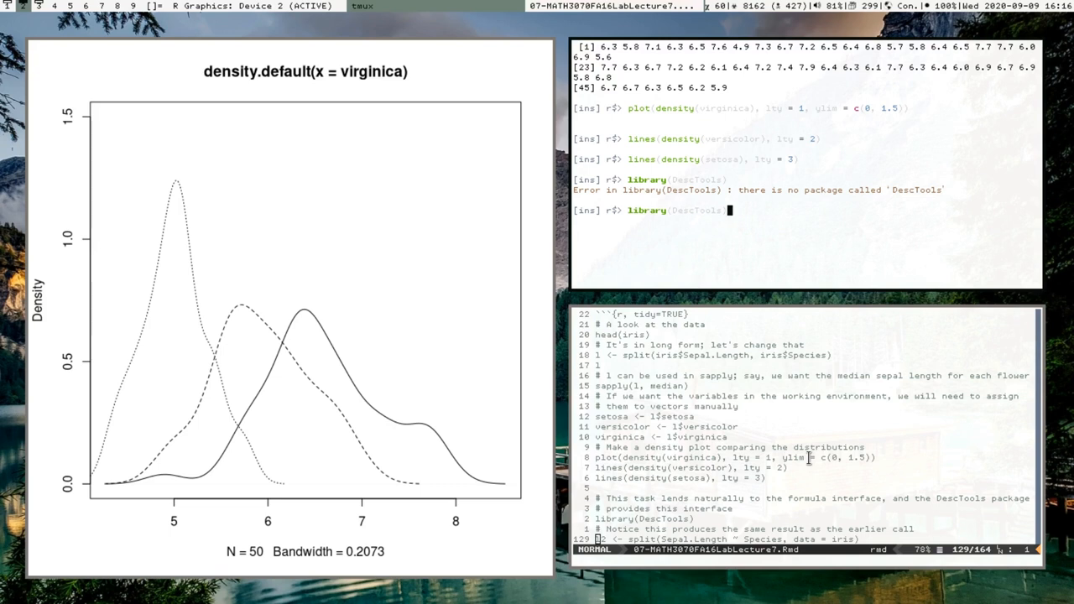
Enter sapply(l, median) and the split line again after the DescTools load error
type("sapply(1, median")
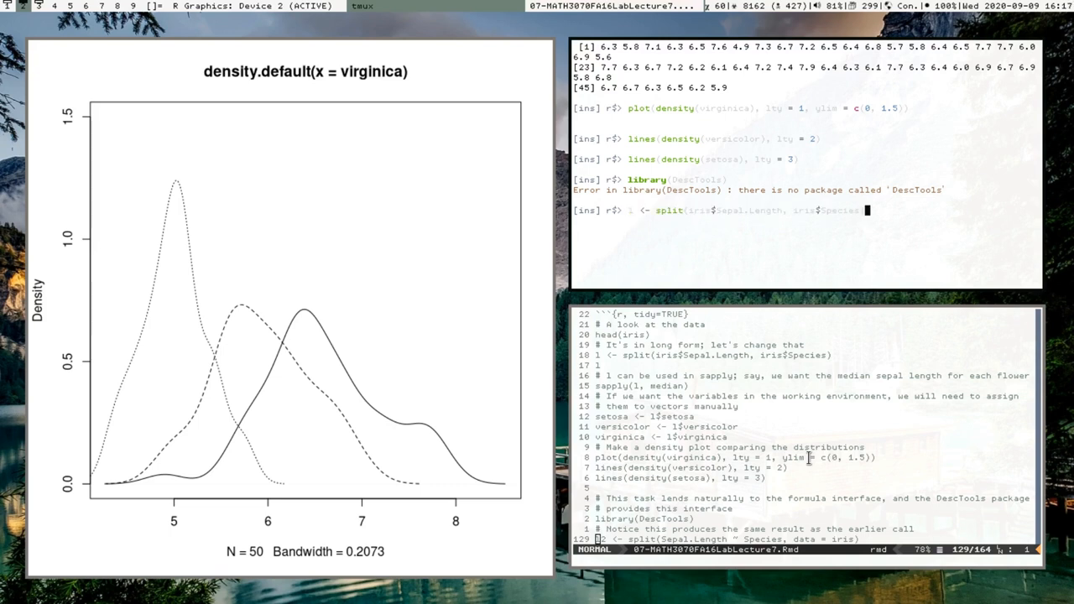
mouse_move(785, 254)
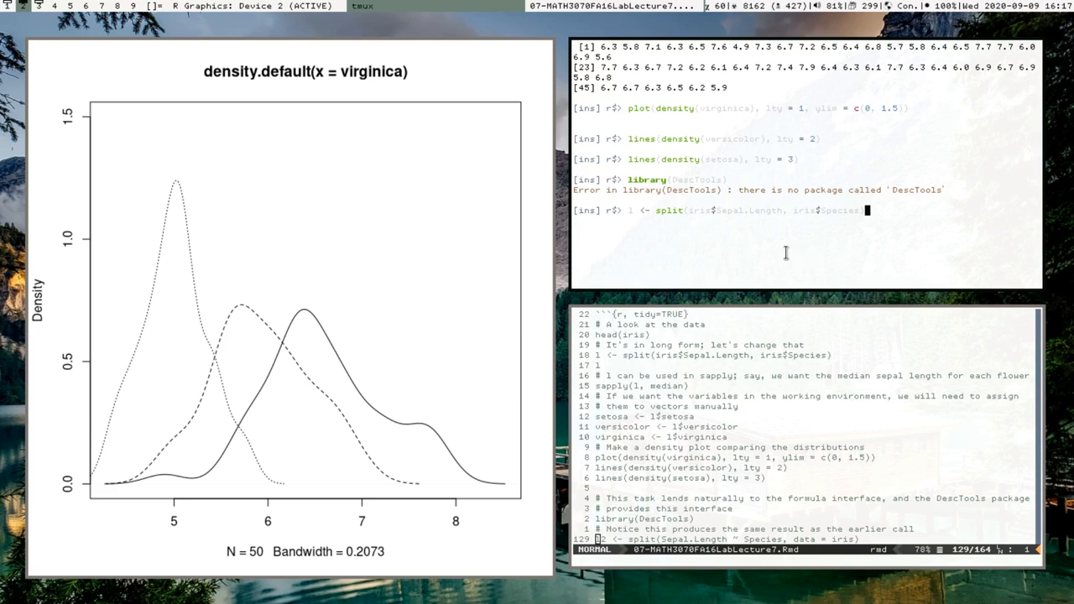
mouse_move(842, 228)
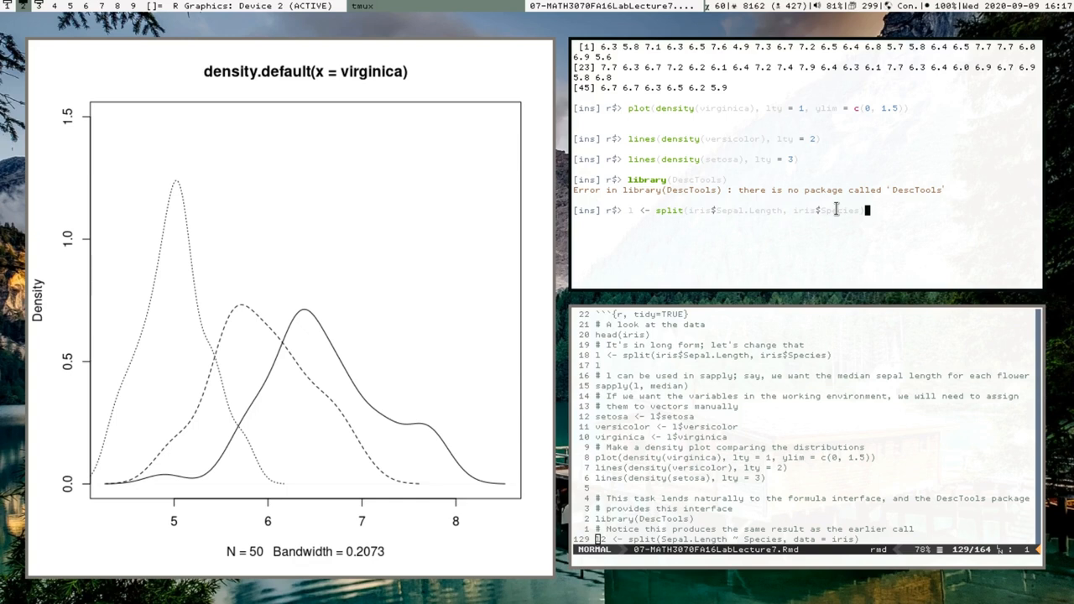
mouse_move(648, 208)
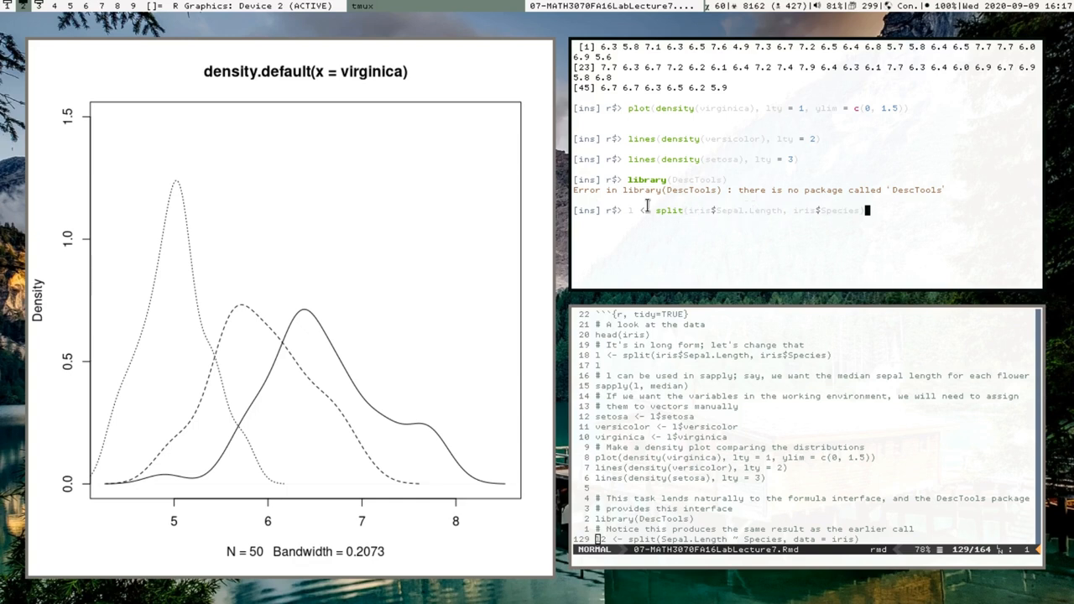
mouse_move(376, 238)
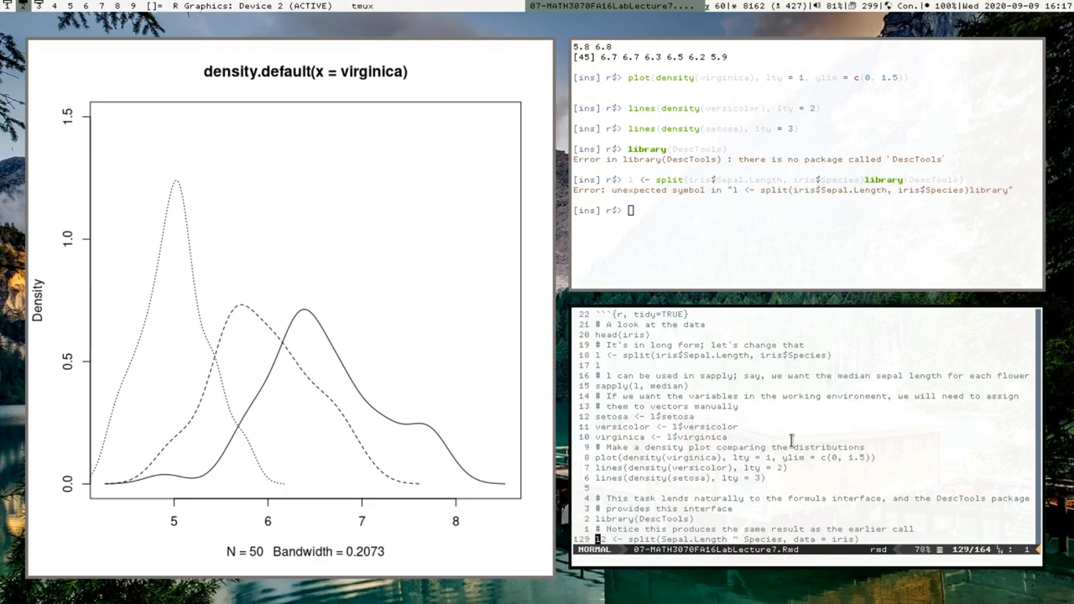
Run install.packages('DescTools') and select CRAN mirror 62
key("Return")
type("install.packages(\"DescToo")
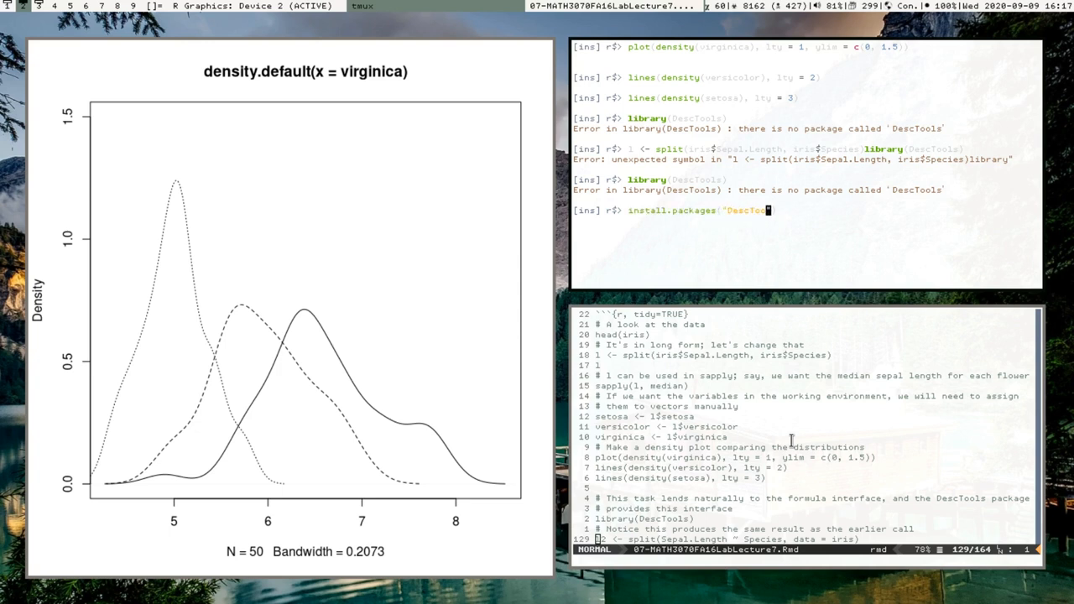
key("Return")
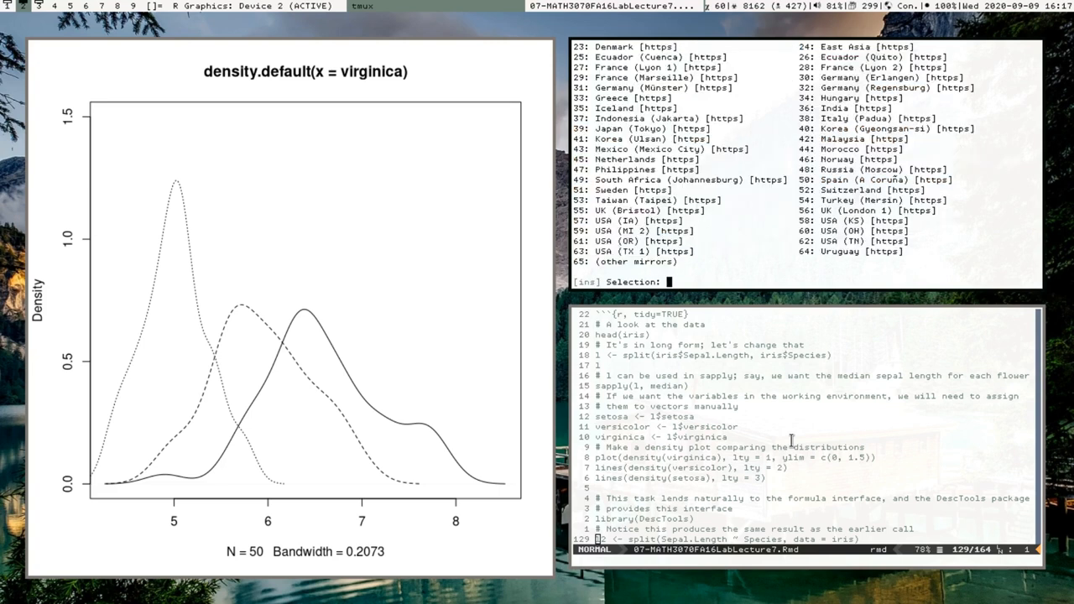
type("6")
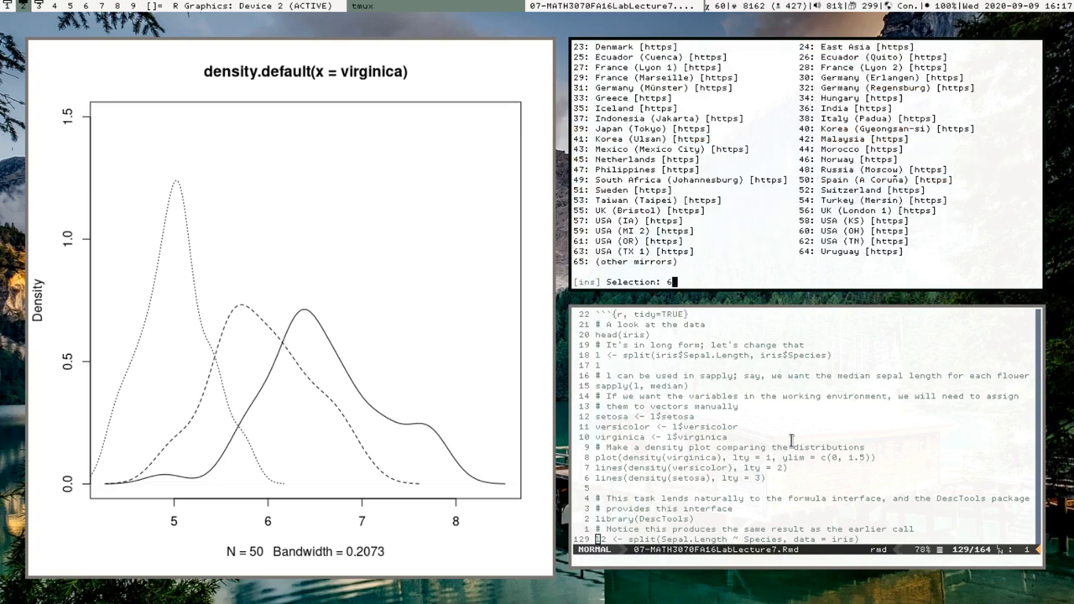
type("2")
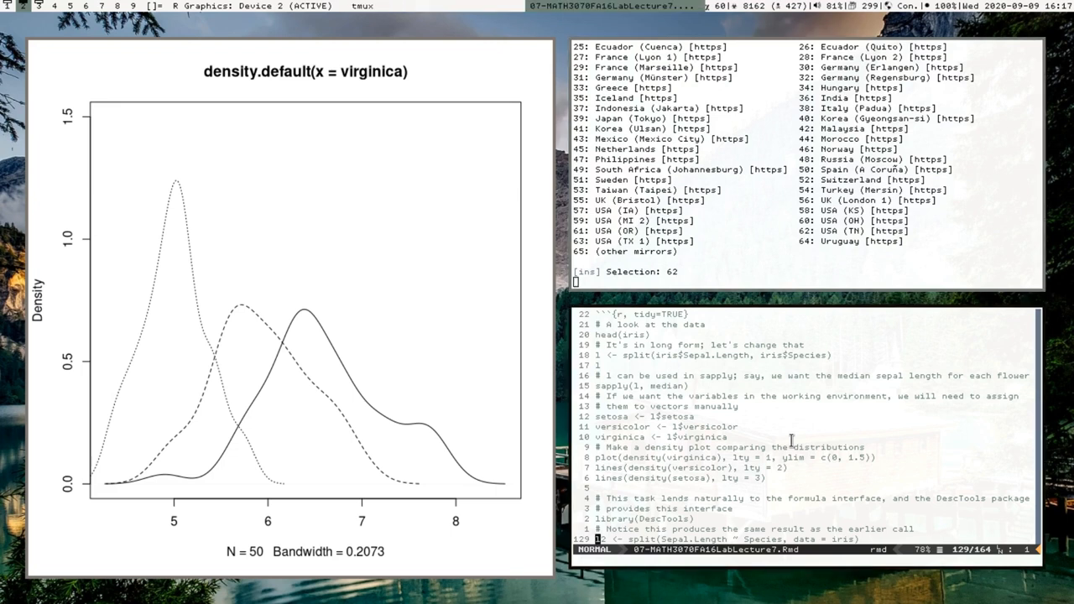
Scroll the Vim notes on split and stack while DescTools compiles from source
scroll("down", 3)
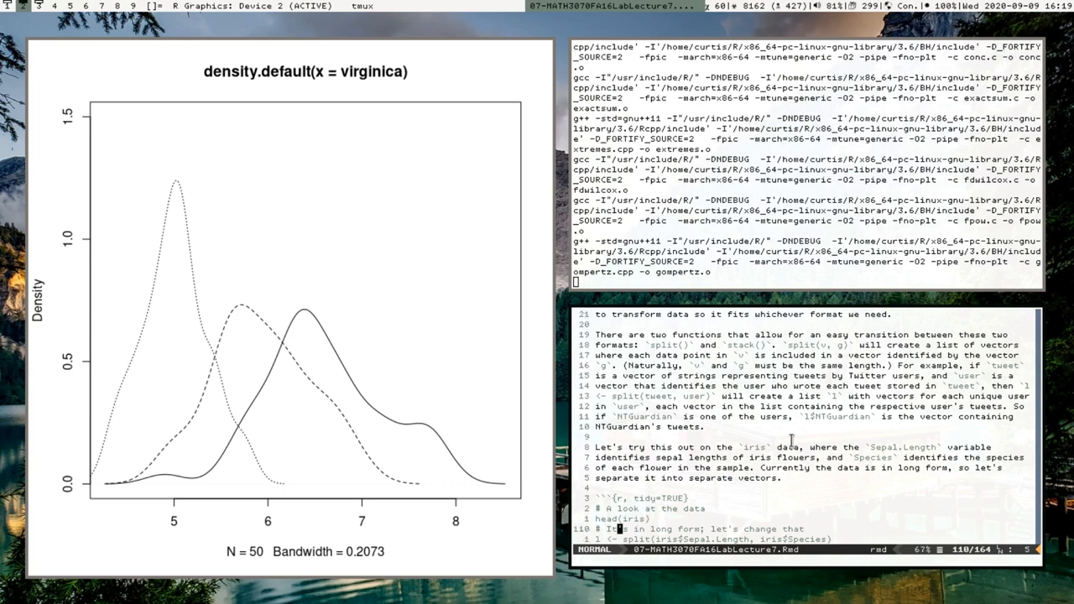
Scroll the Vim pane down to the stack() notes during byte-compilation
scroll("down", 3)
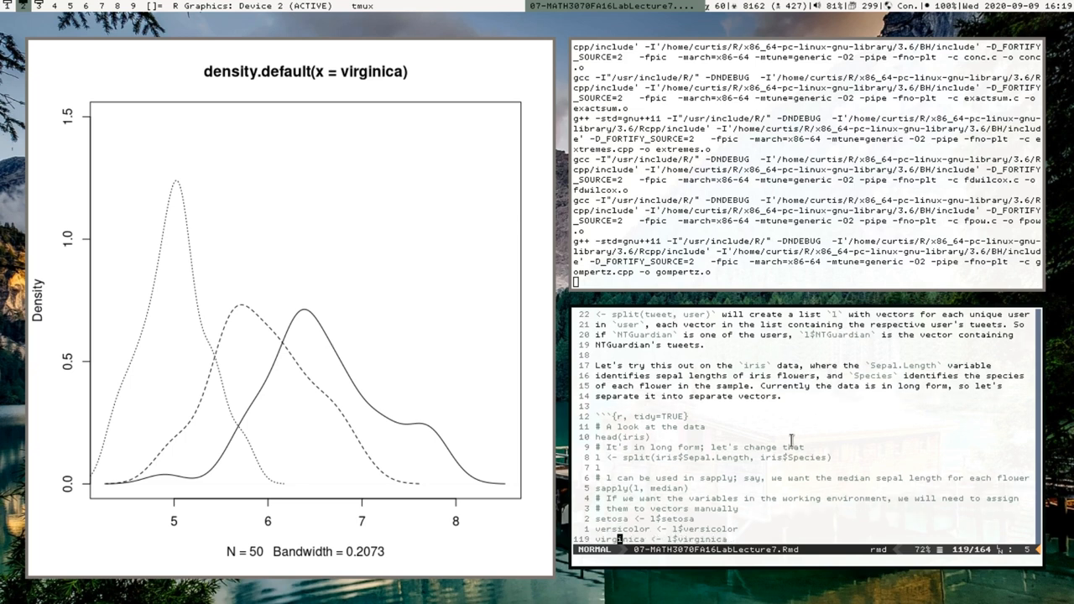
scroll("down", 3)
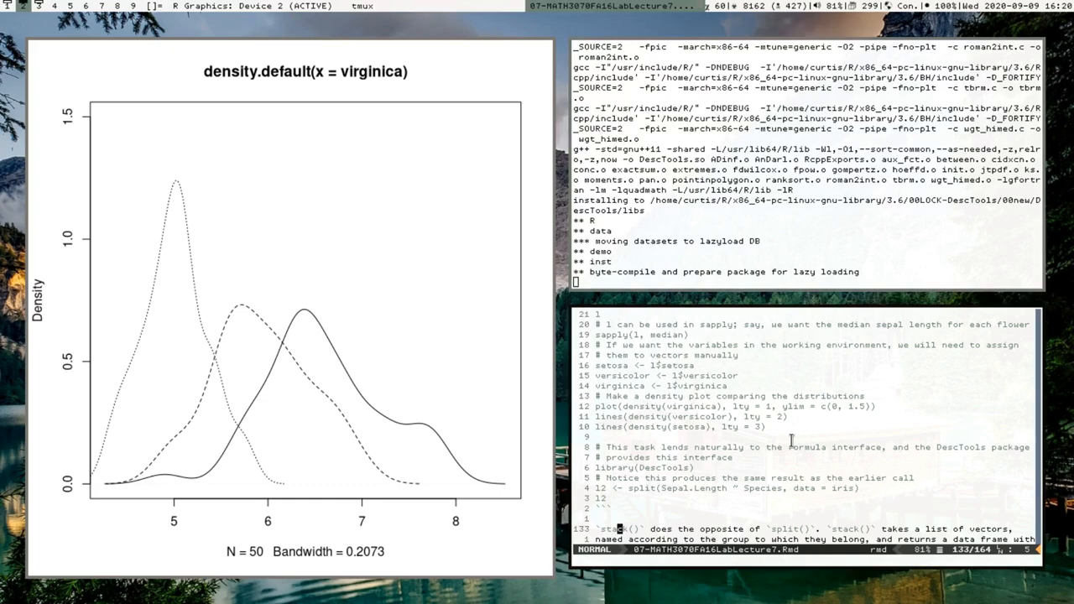
scroll("down", 3)
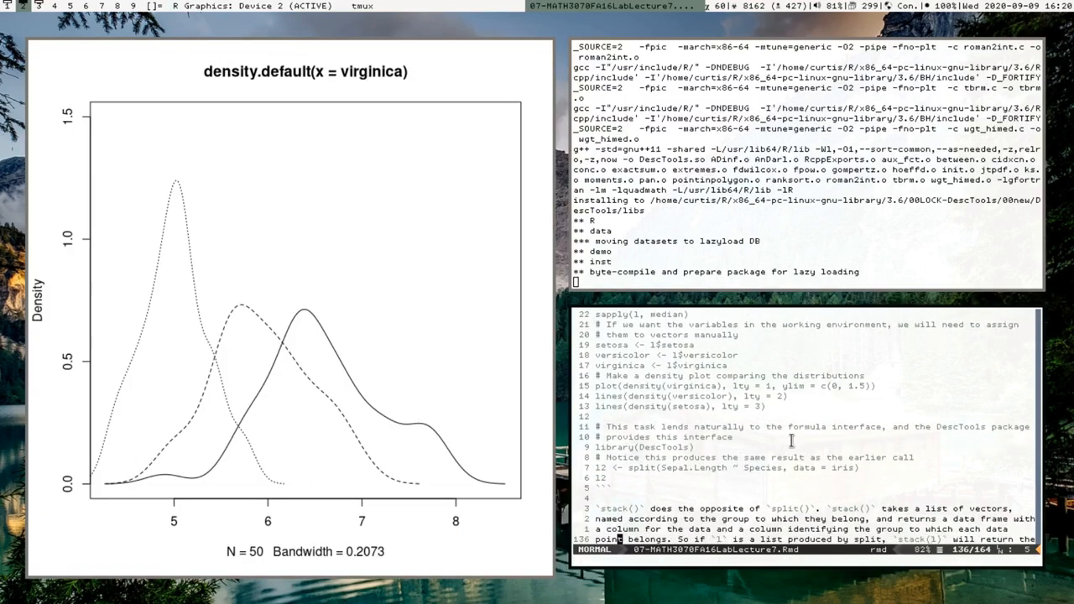
scroll("down", 3)
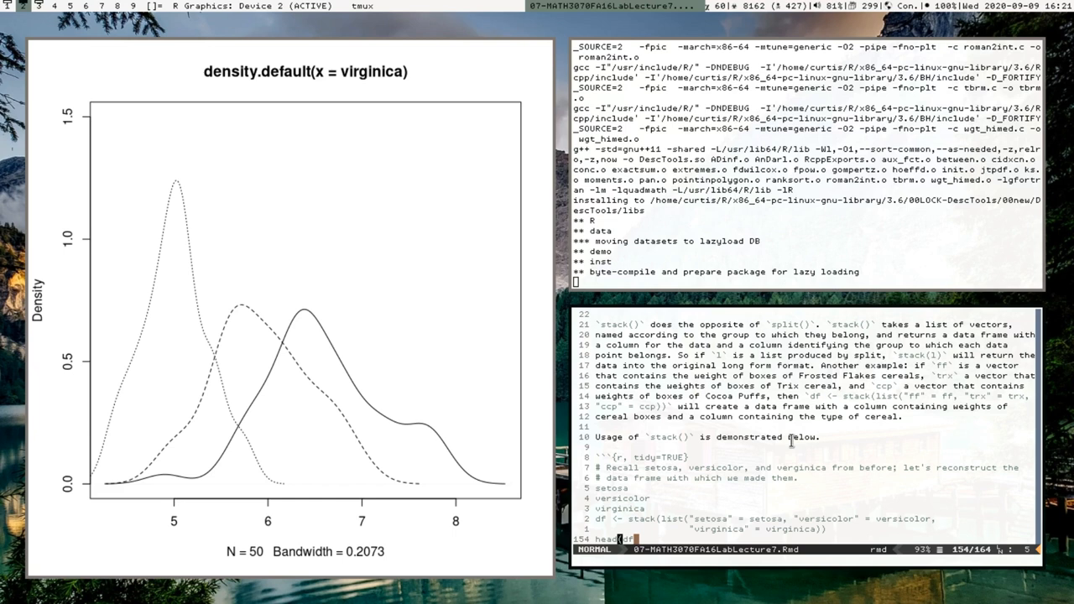
Load DescTools with library(DescTools) now that installation has finished
scroll("down", 3)
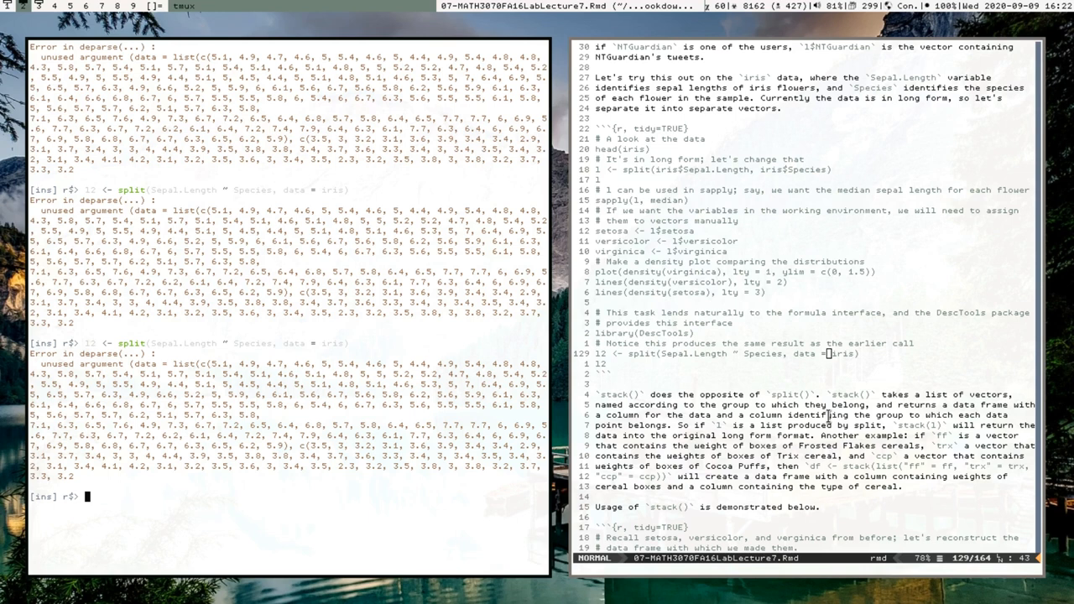
type("library(DescTools")
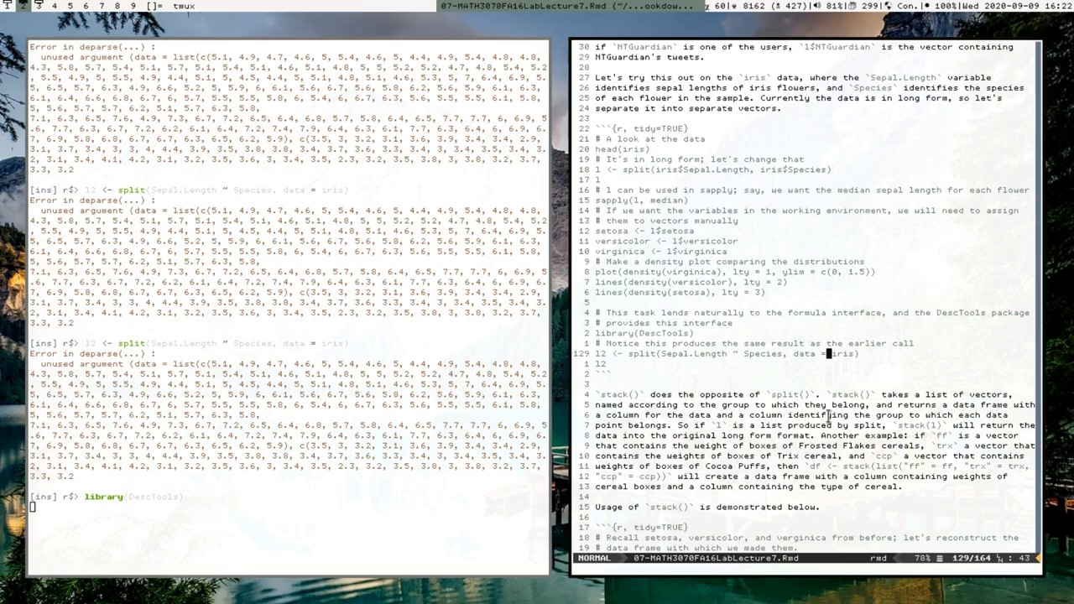
key("Return")
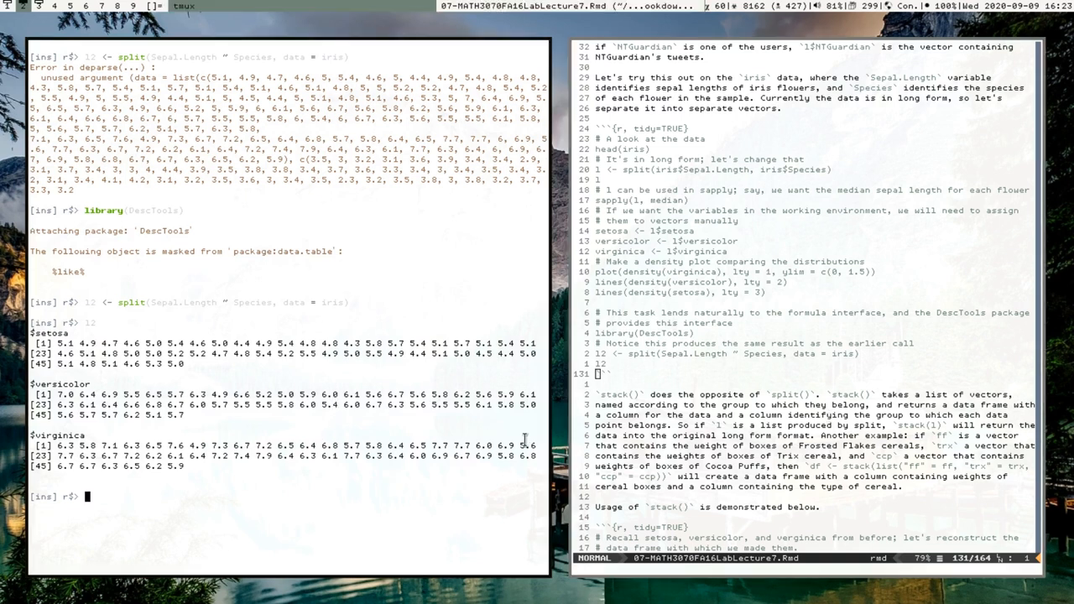
mouse_move(406, 376)
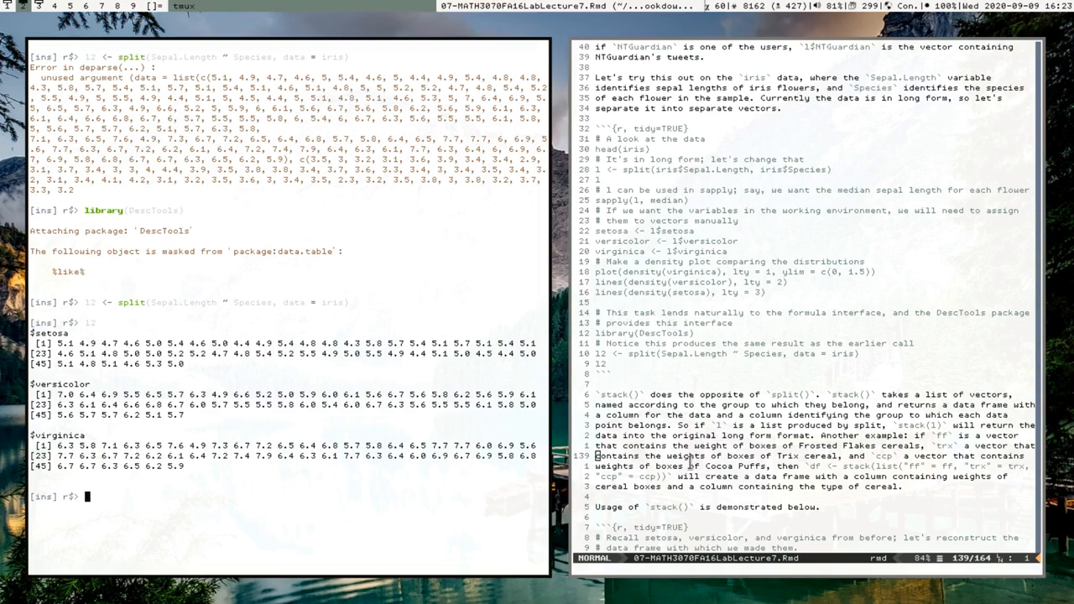
Print the setosa, versicolor and virginica vectors, then run head(iris)
type("setosa")
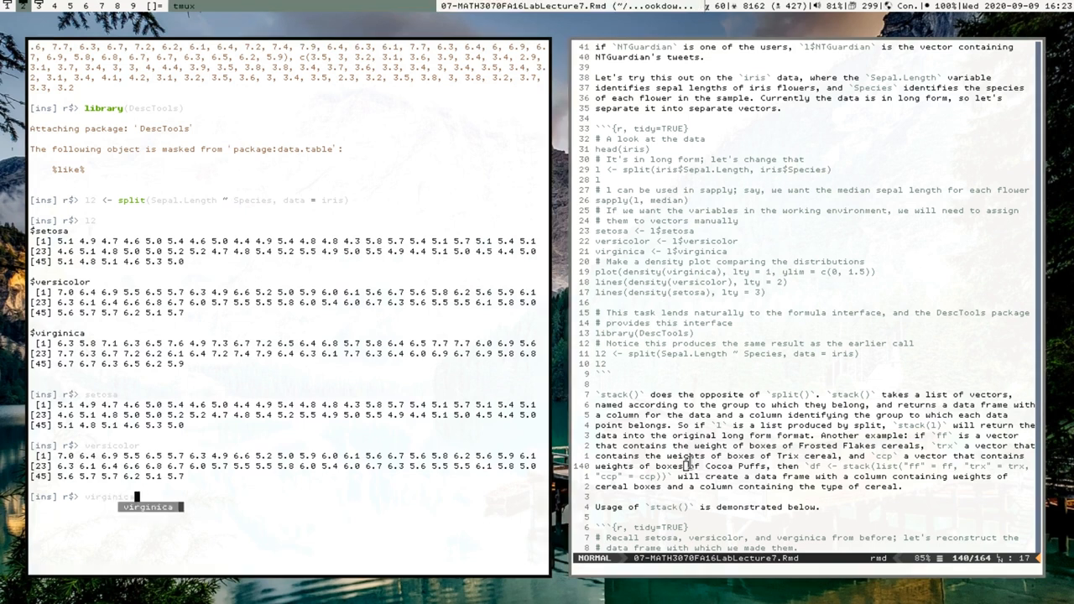
key("Enter")
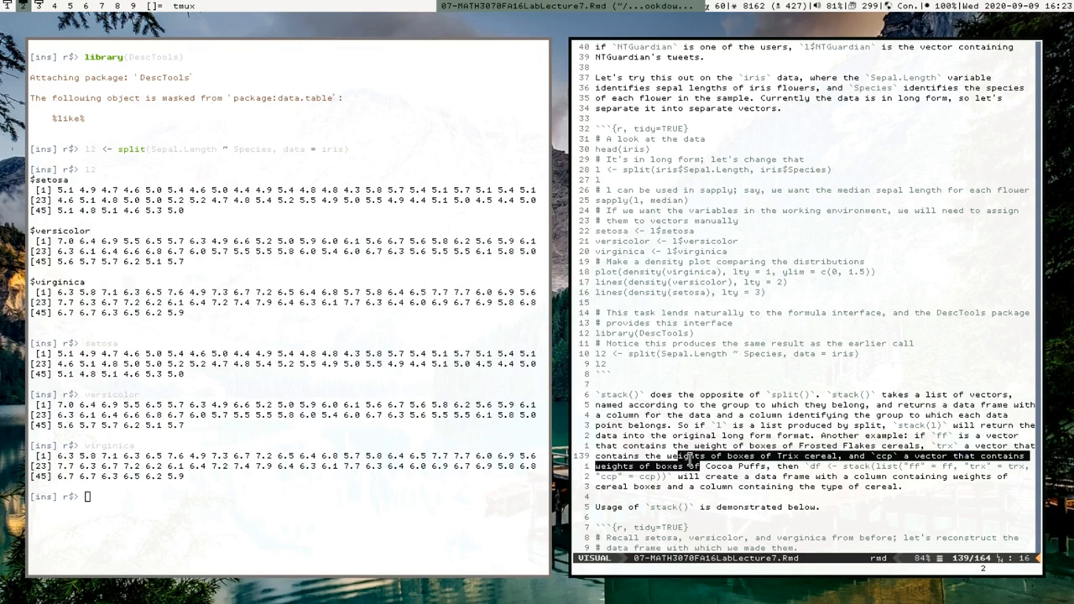
key("Escape")
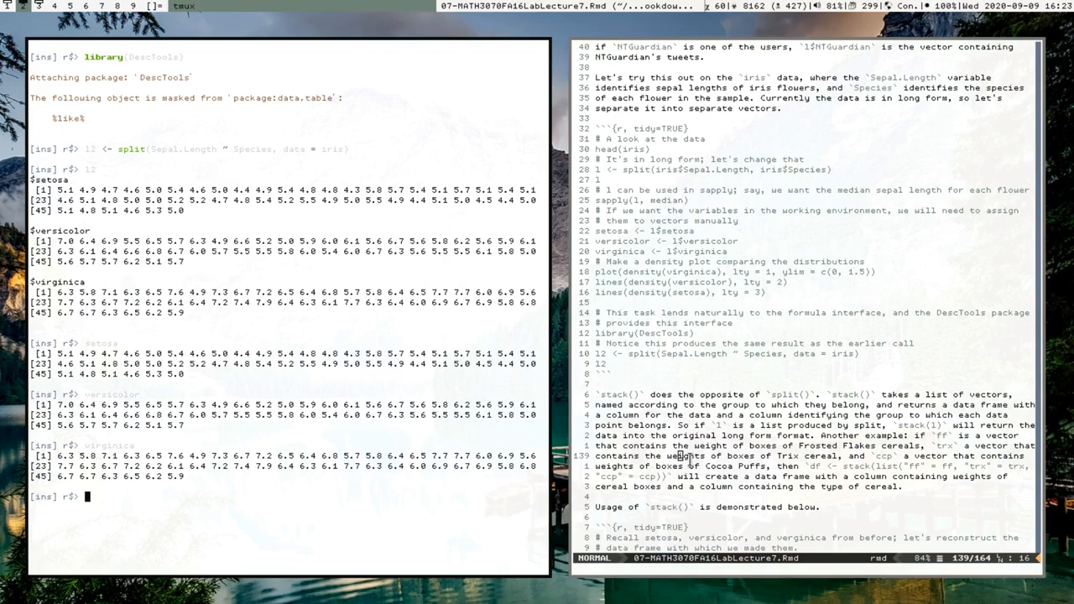
type("iris")
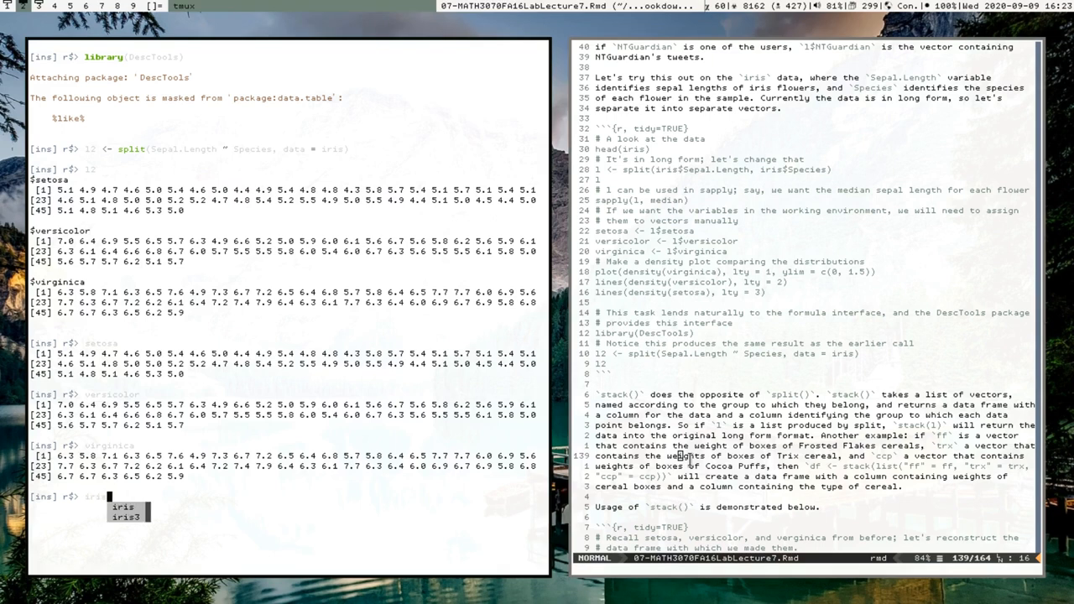
type("head(")
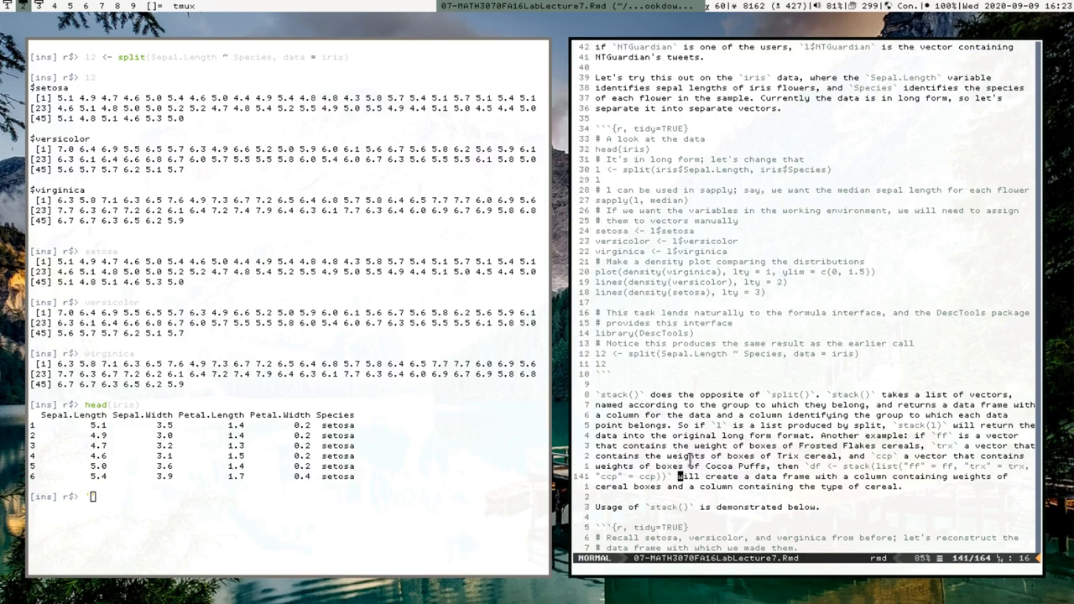
Stack the three species vectors into a long data frame df with stack(list(...)) and print it
scroll("down", 3)
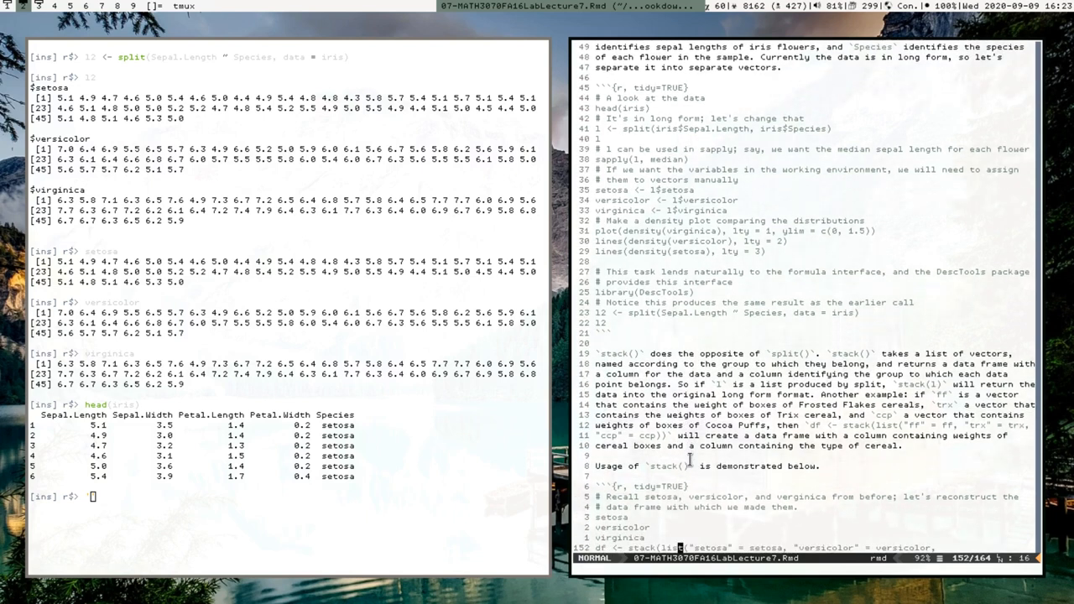
scroll("down", 3)
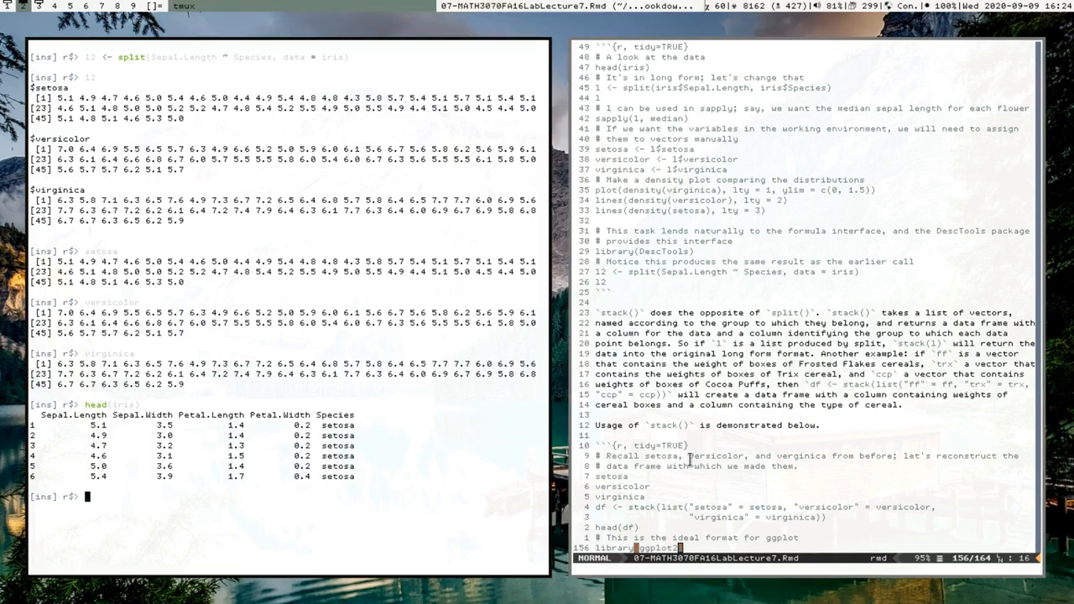
type("stack(")
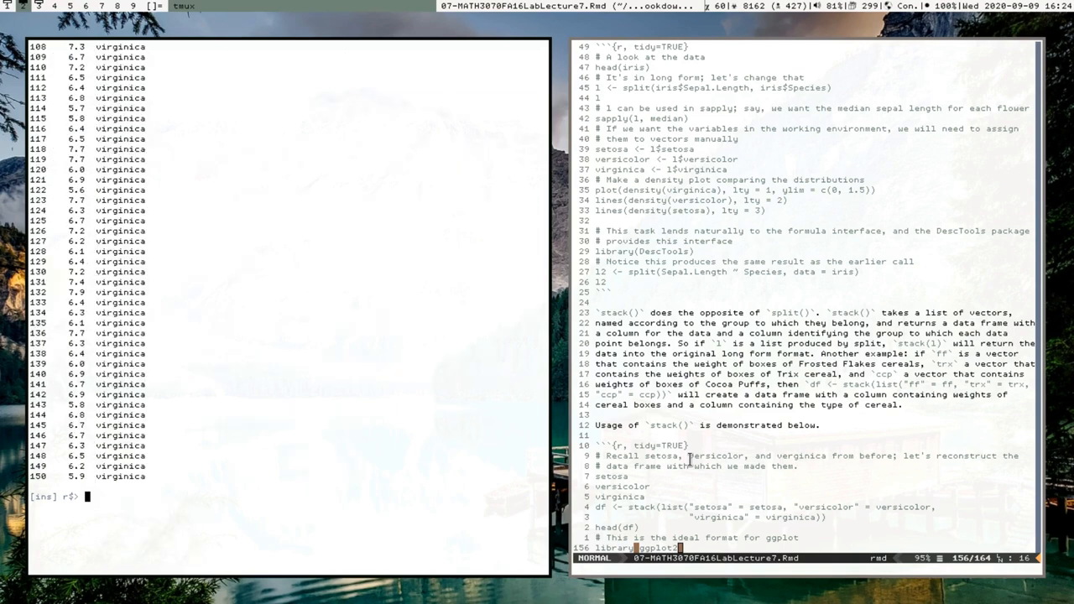
type("stack()")
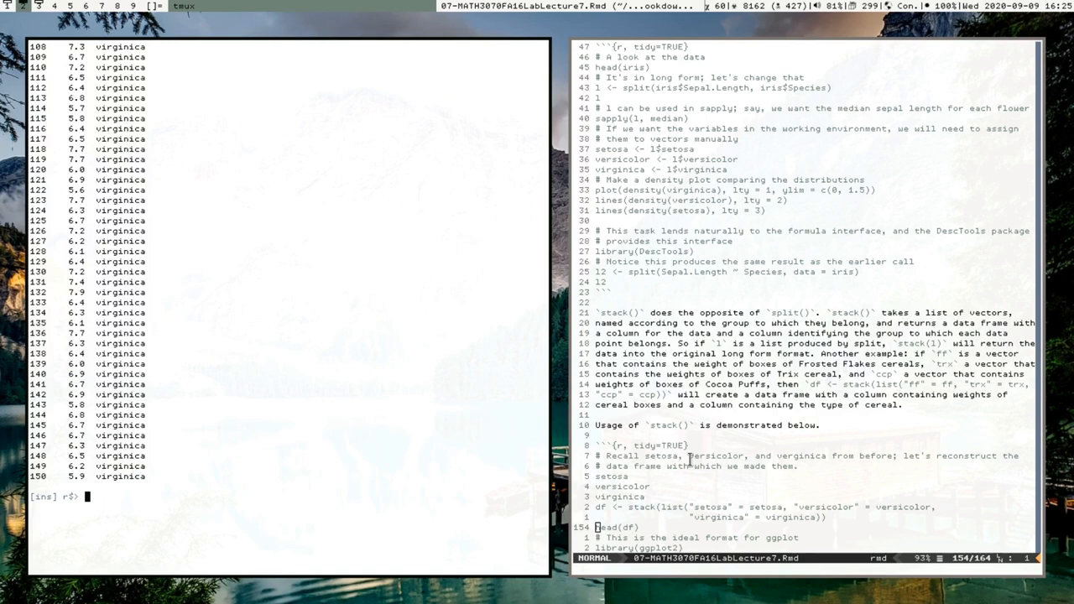
Scroll the console view while loading ggplot2 and drawing the species boxplots
scroll("down", 3)
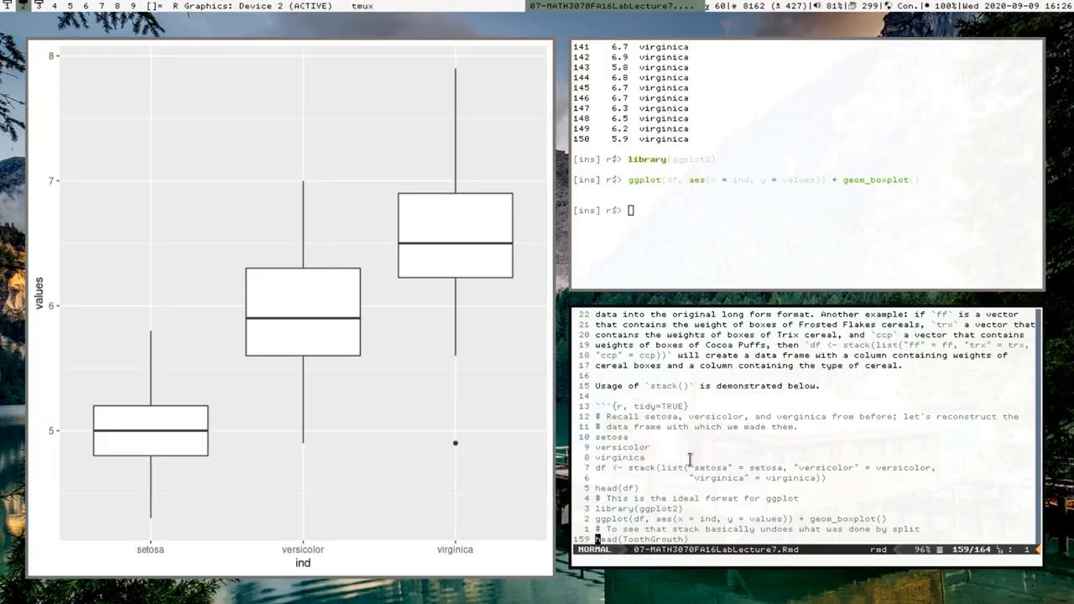
Enter head(ToothGrowth) at the R prompt to preview the ToothGrowth data
scroll("down", 3)
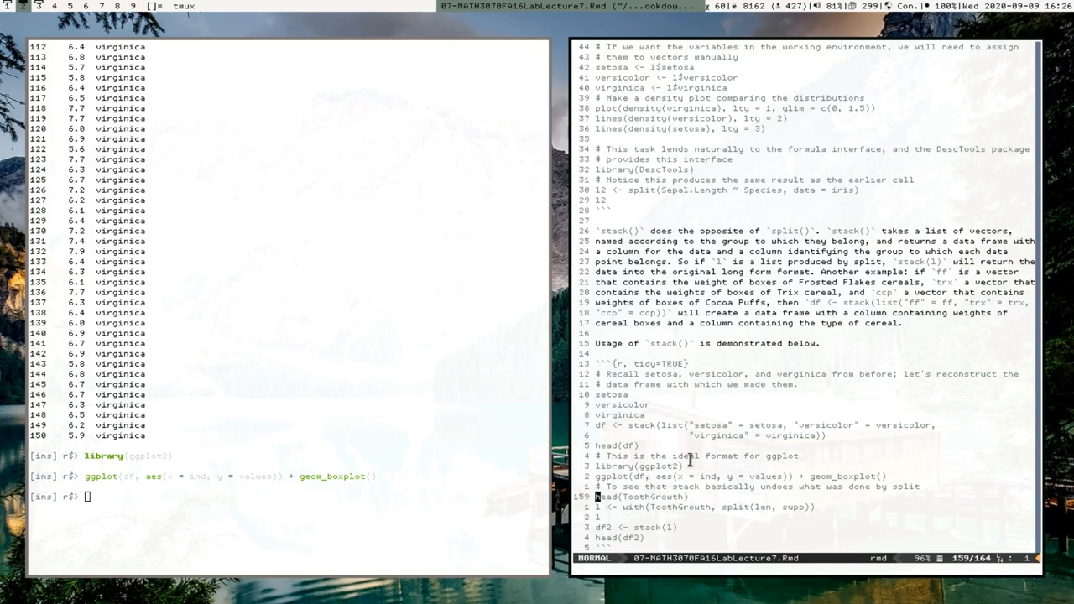
type("head(ToothGrowth)")
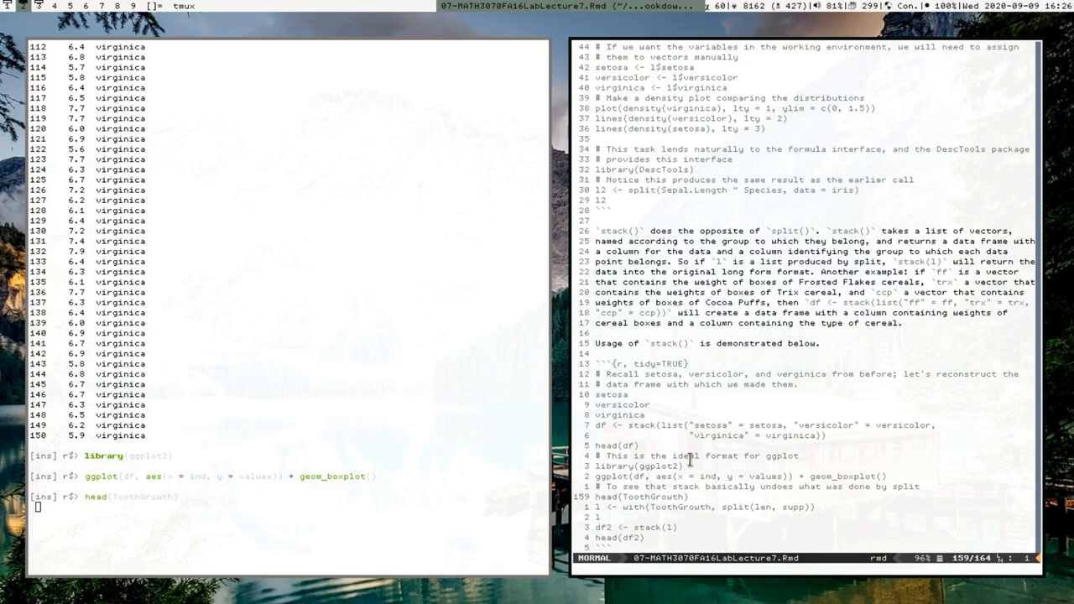